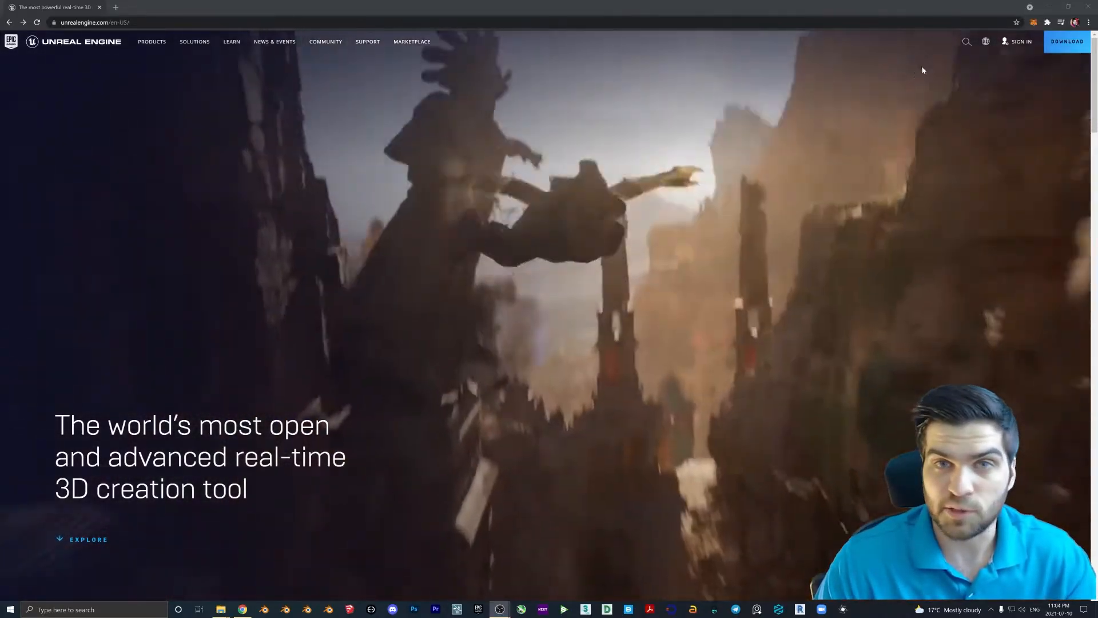
# - Open the Epic Games sign-in page, back out, reopen it and choose Sign Up
pyautogui.click(1022, 41)
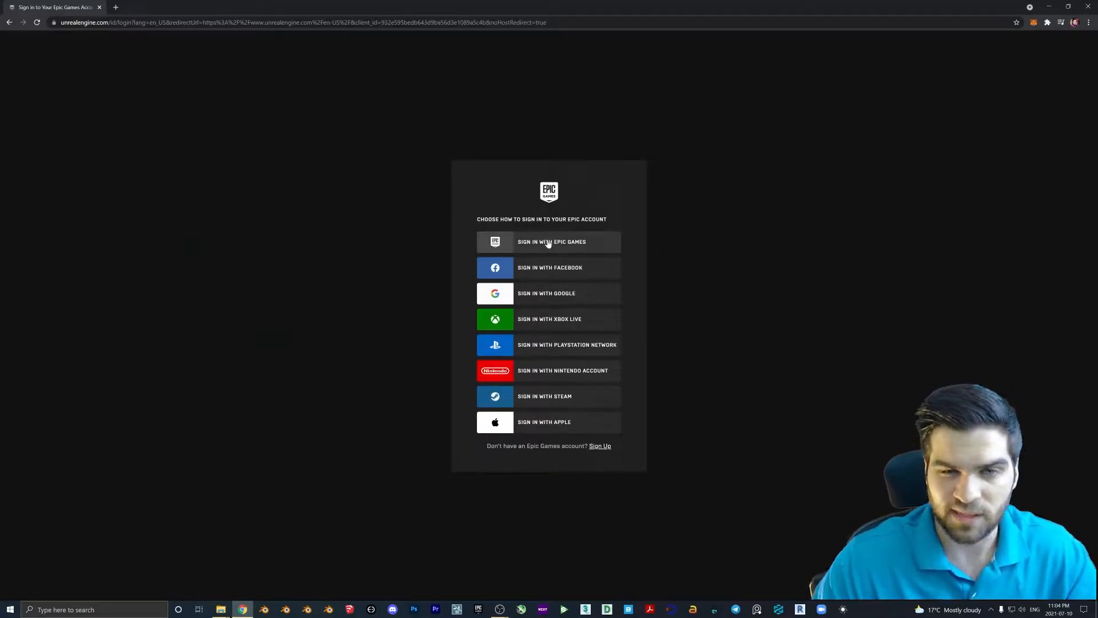
pyautogui.click(548, 241)
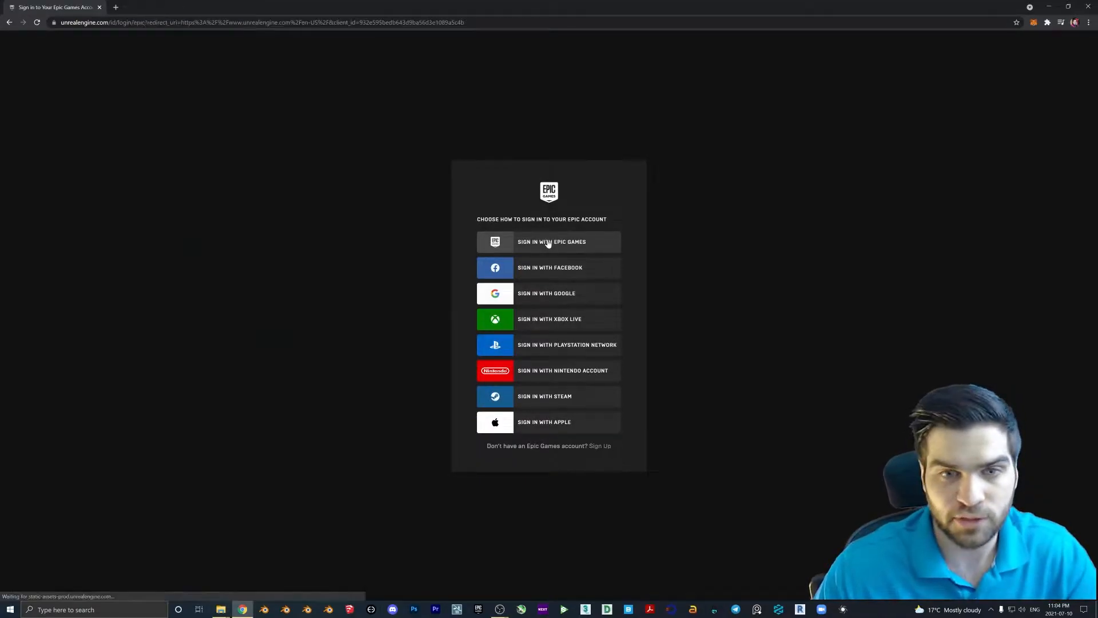
pyautogui.click(549, 241)
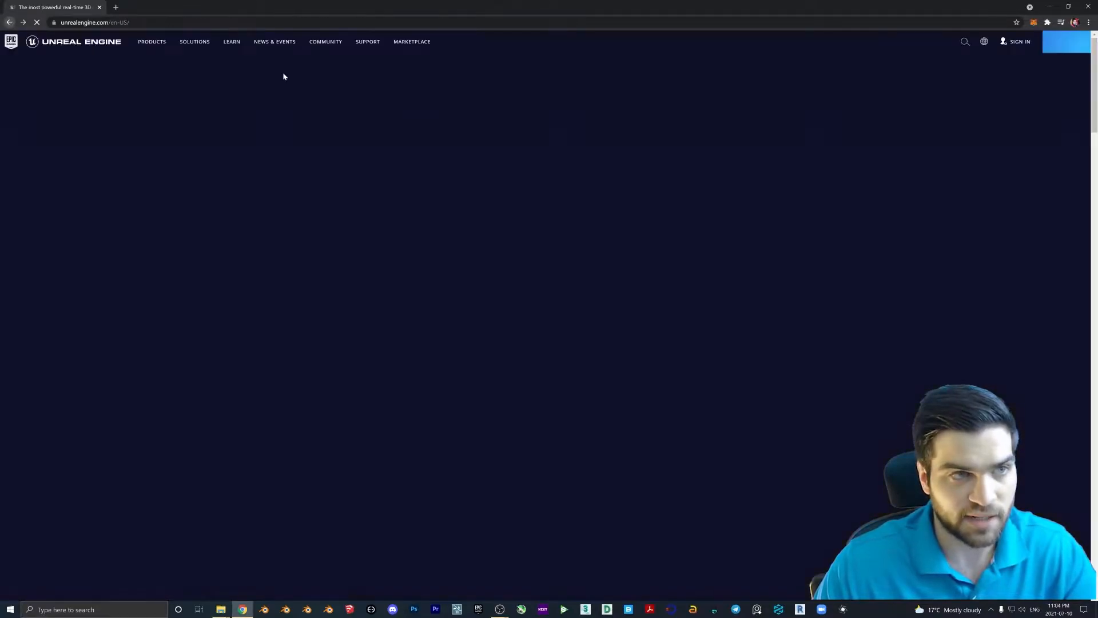
pyautogui.click(1018, 41)
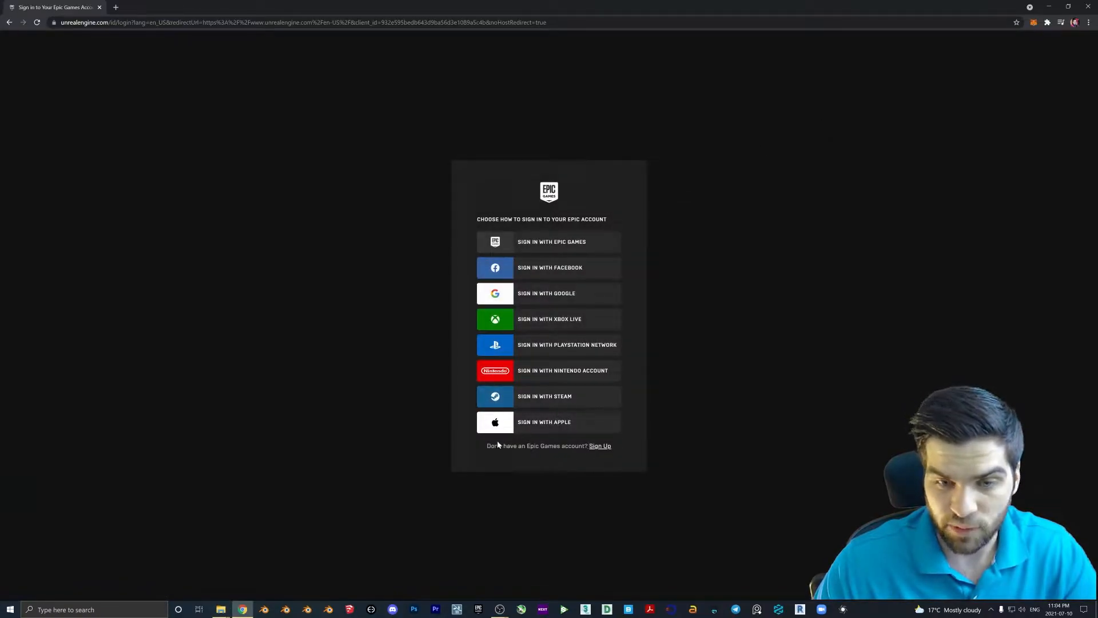
pyautogui.click(599, 445)
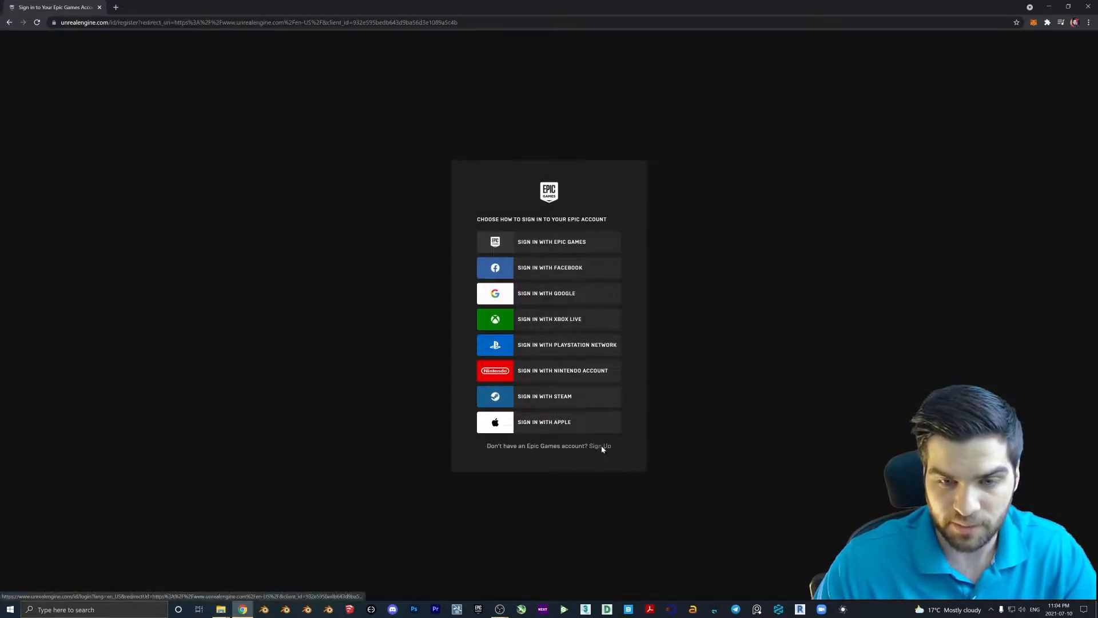
# - Sign up by email with display name 'LuminousLabs', add a password and submit
pyautogui.click(600, 446)
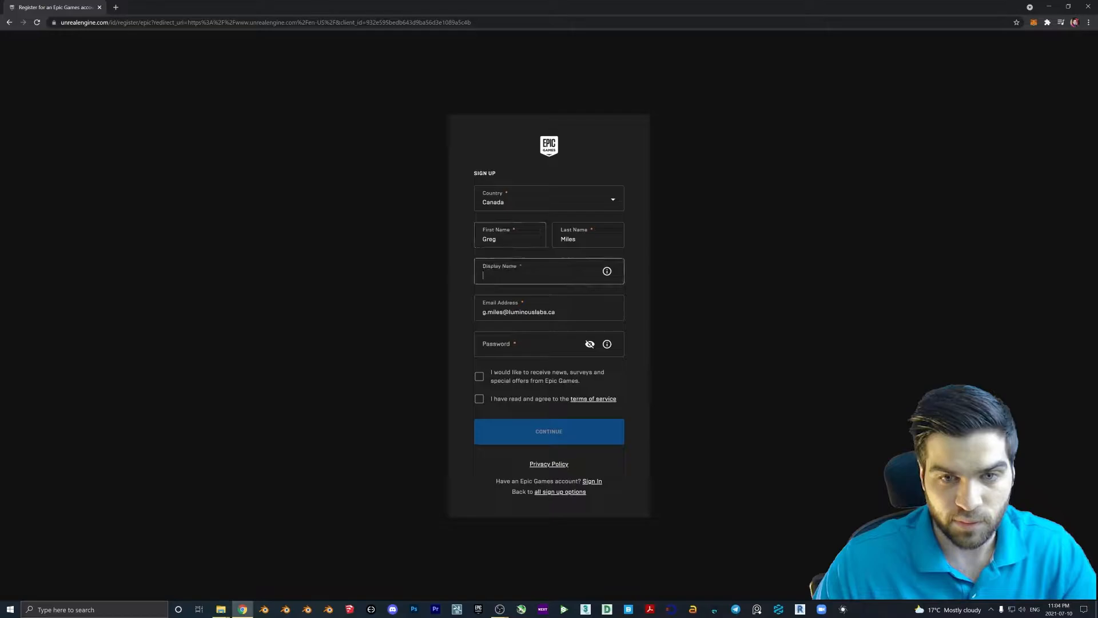
pyautogui.write('LuminousLabs')
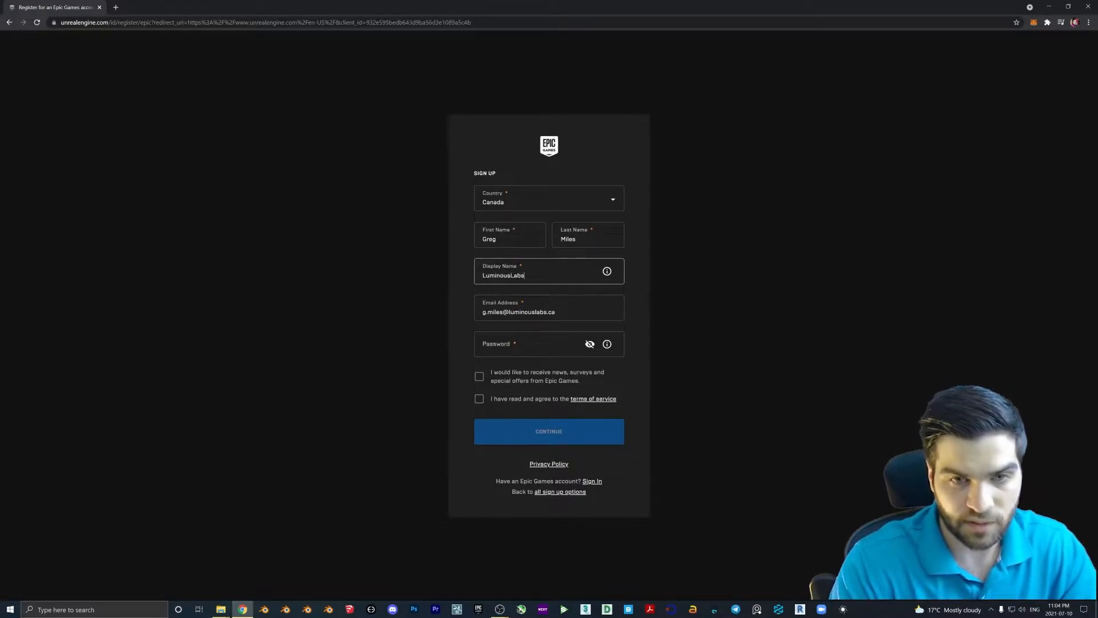
pyautogui.click(540, 344)
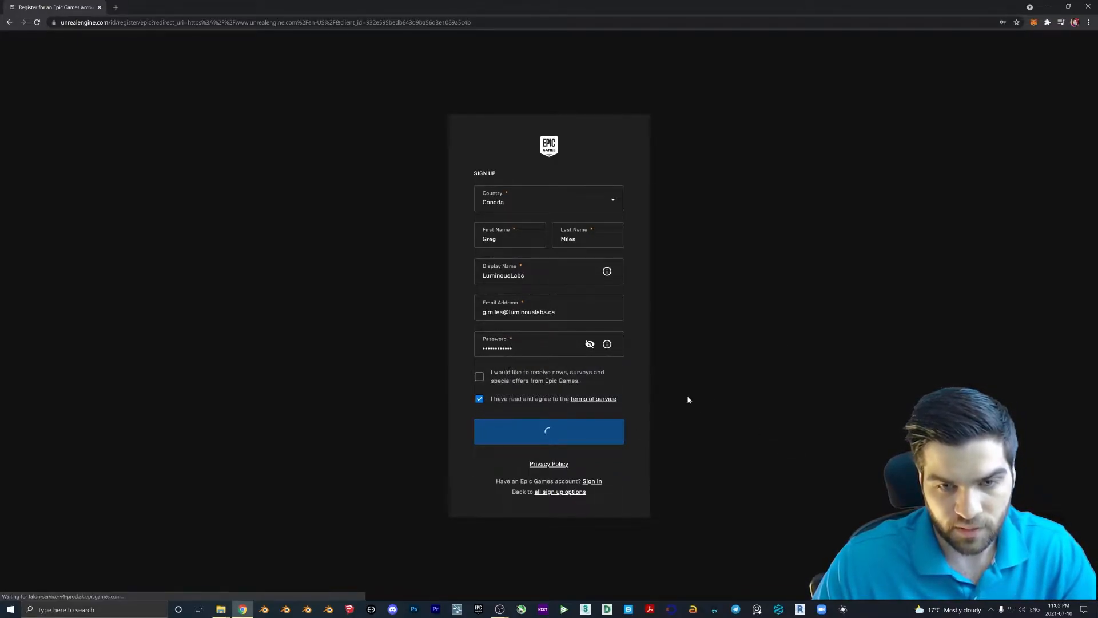
pyautogui.click(549, 430)
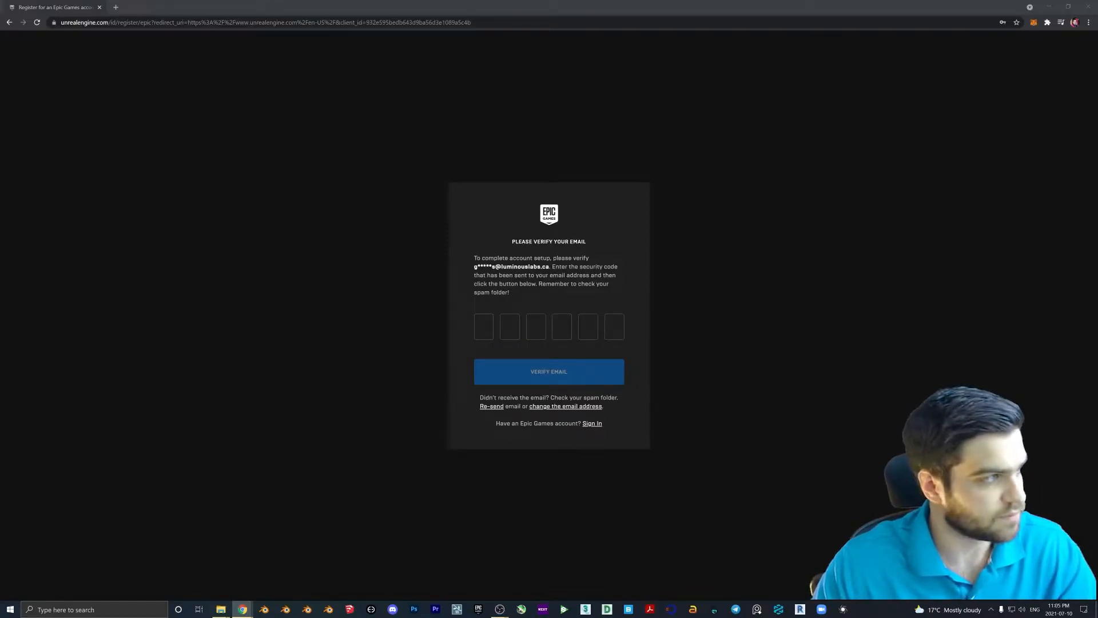
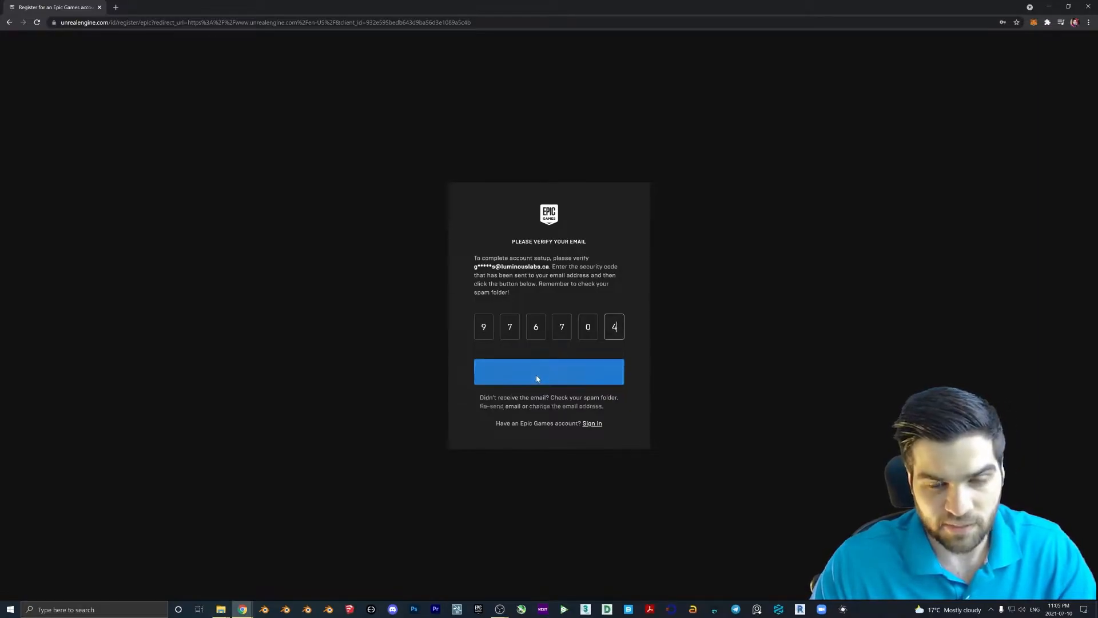
pyautogui.click(548, 371)
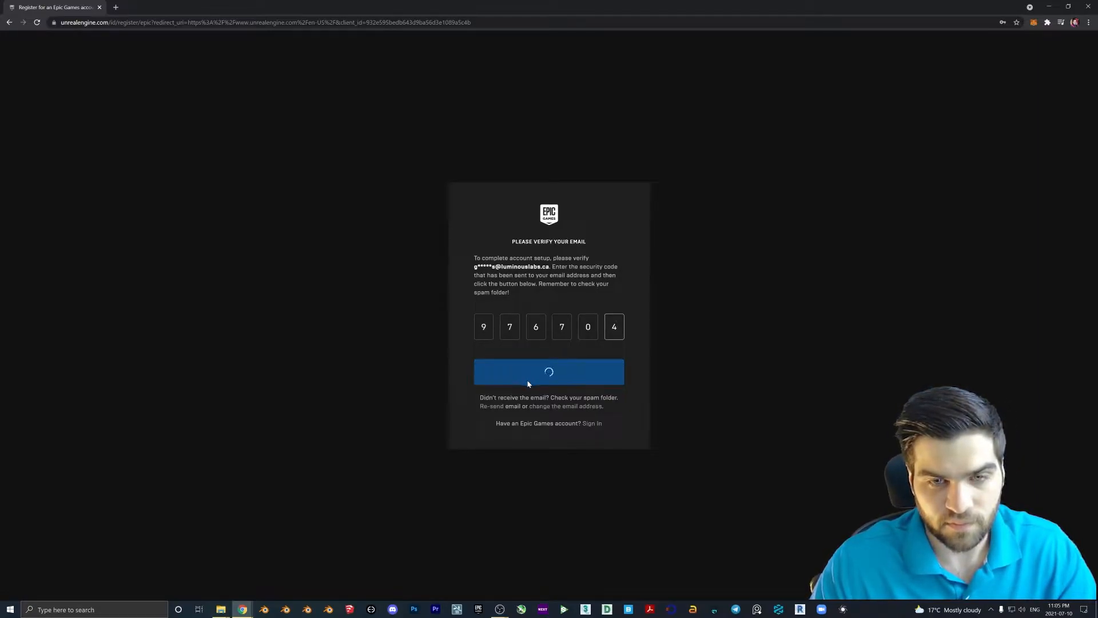
pyautogui.click(549, 372)
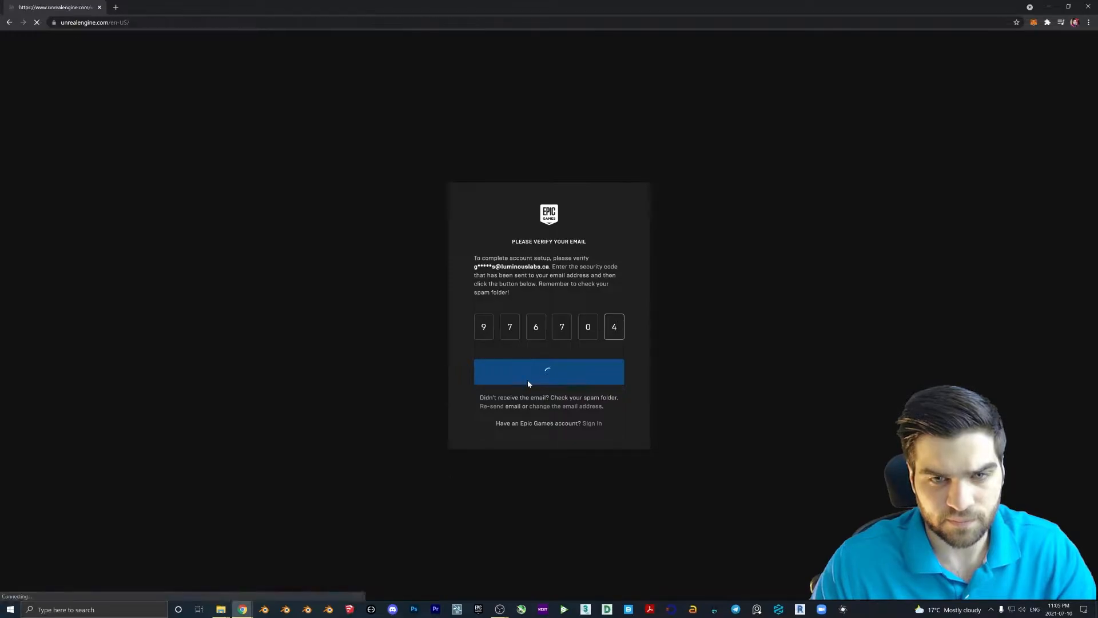
pyautogui.click(548, 371)
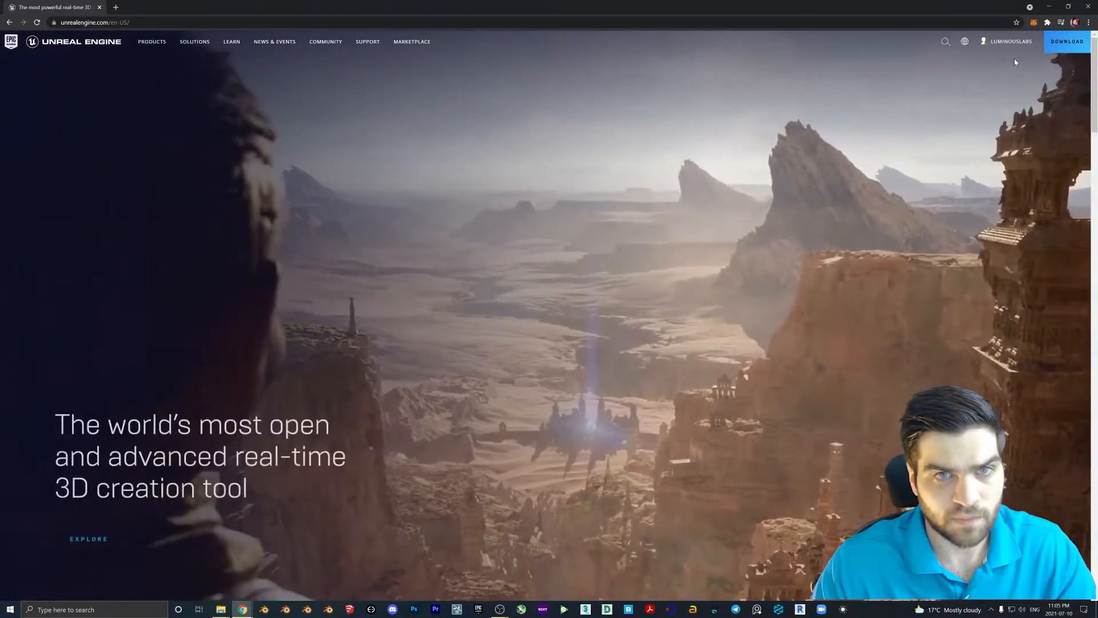
# - Reach the Download Unreal Engine page from the top-right navigation buttons
pyautogui.click(1009, 41)
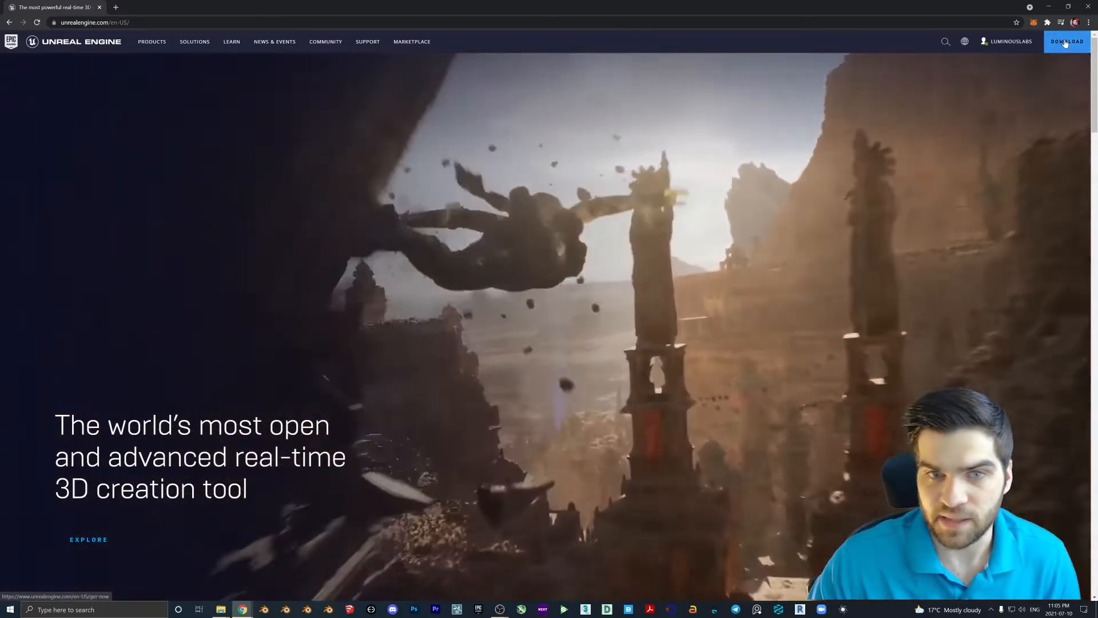
pyautogui.click(1011, 41)
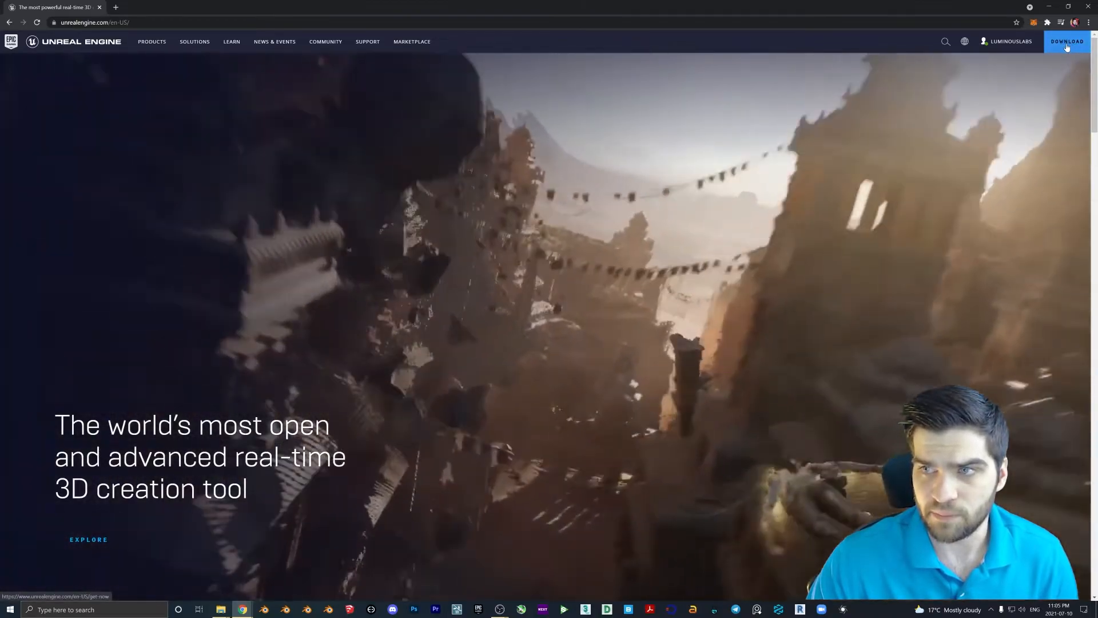
pyautogui.click(1066, 41)
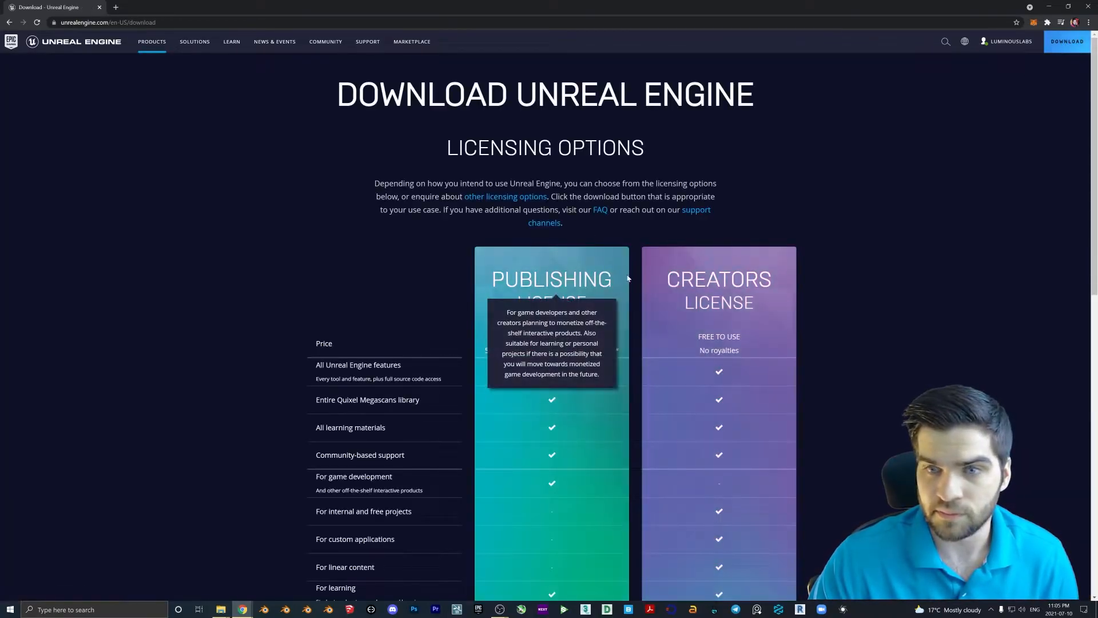
# - Scroll the Publishing vs Creators comparison and open the Creators License EULA
pyautogui.scroll(-3)
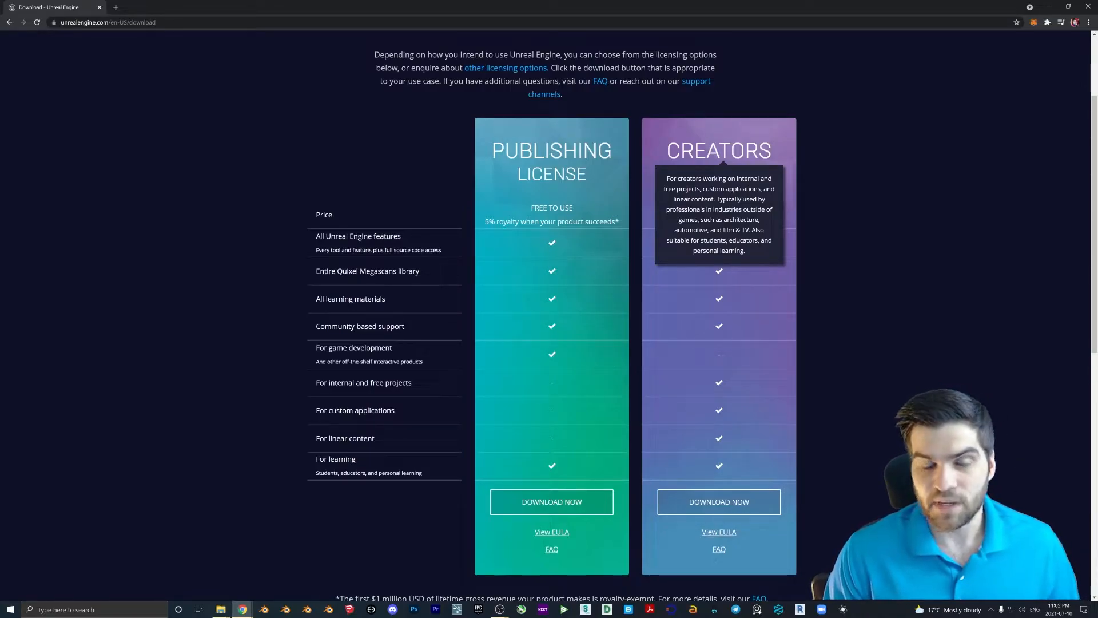
pyautogui.moveTo(818, 315)
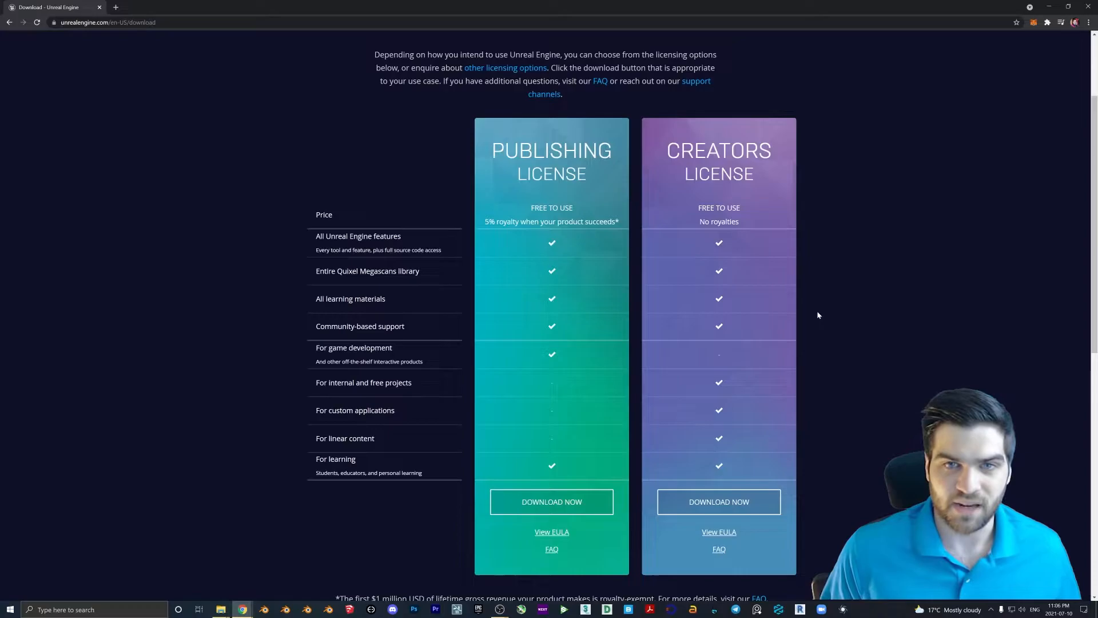
pyautogui.scroll(-3)
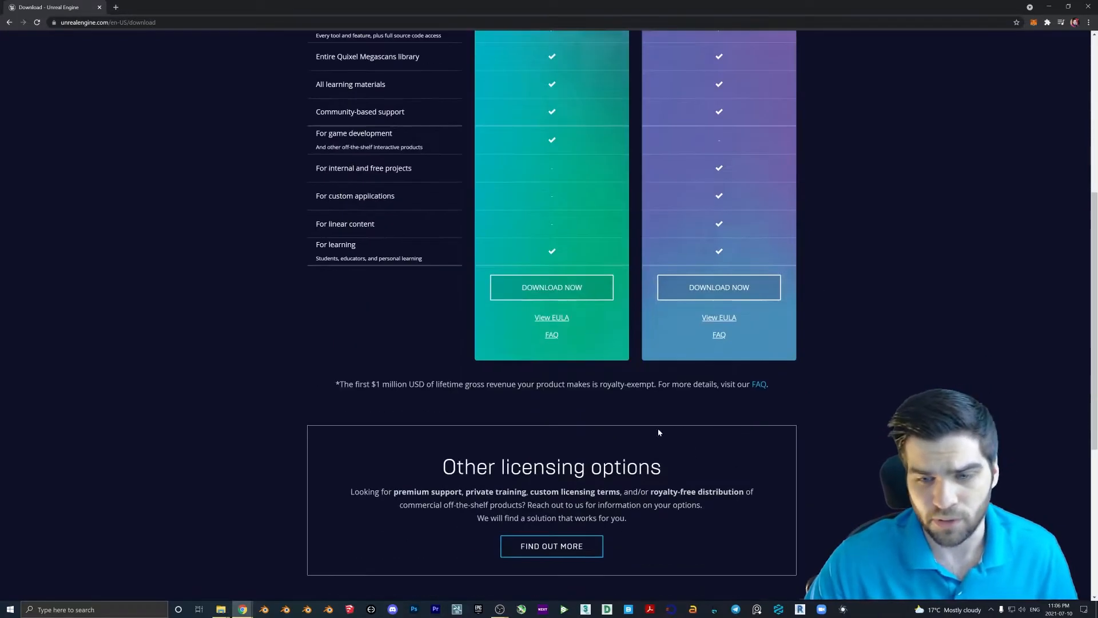
pyautogui.scroll(3)
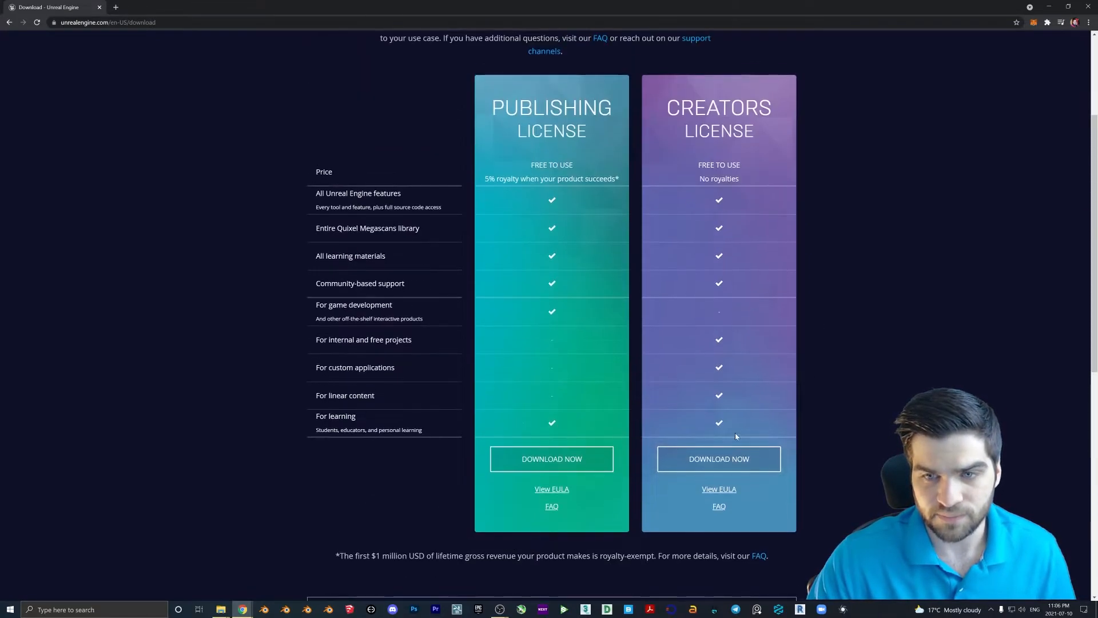
pyautogui.click(719, 489)
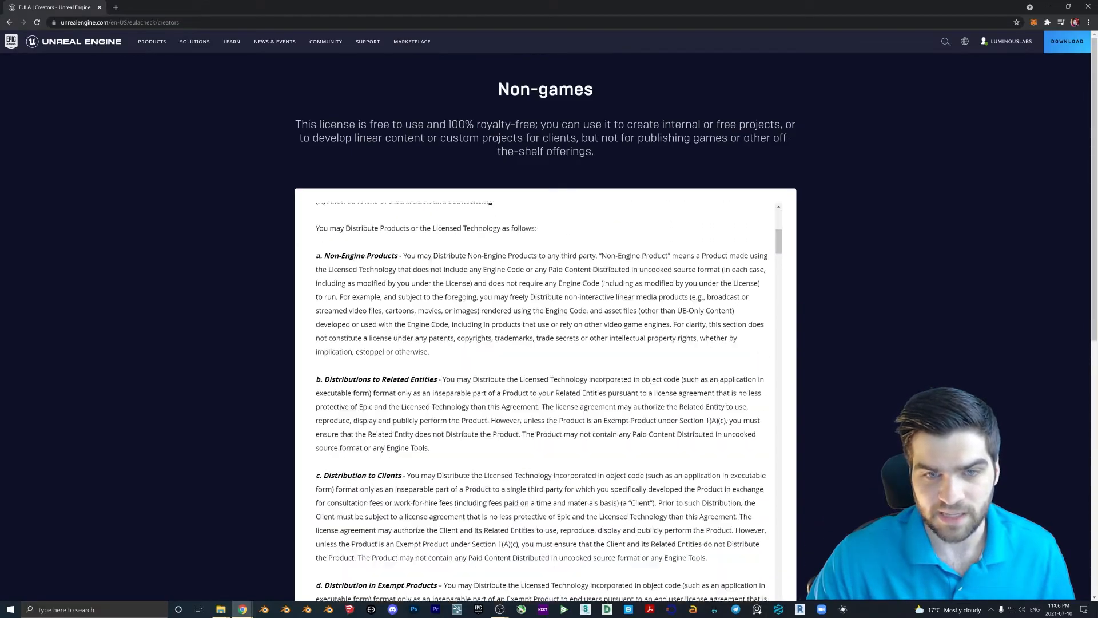
# - Agree to and accept the Creators EULA, then run the downloaded launcher installer
pyautogui.scroll(-3)
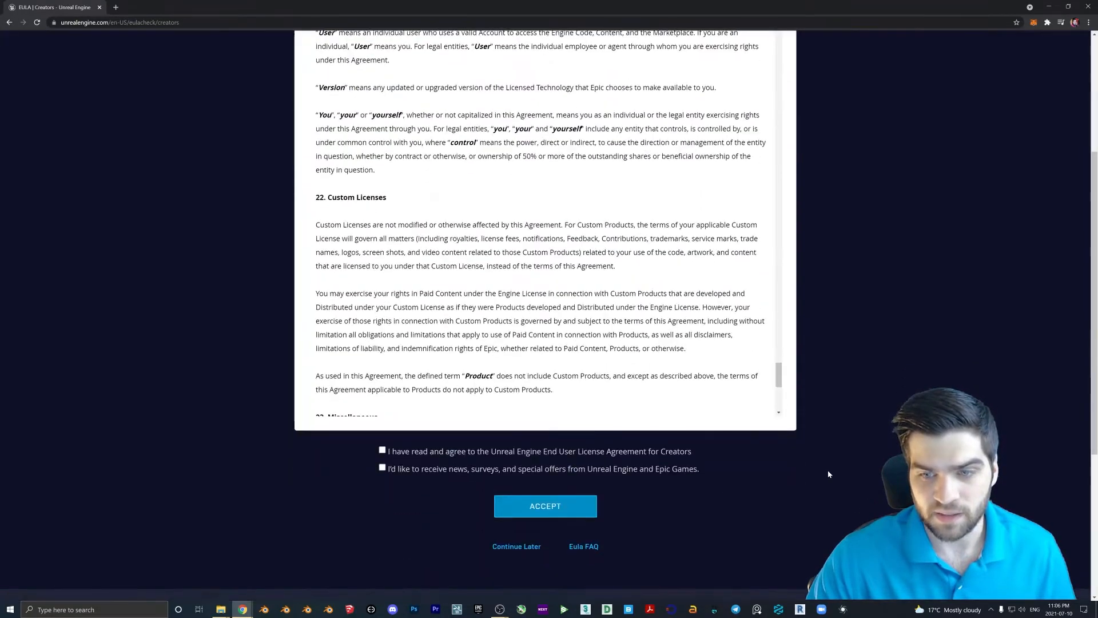
pyautogui.scroll(-3)
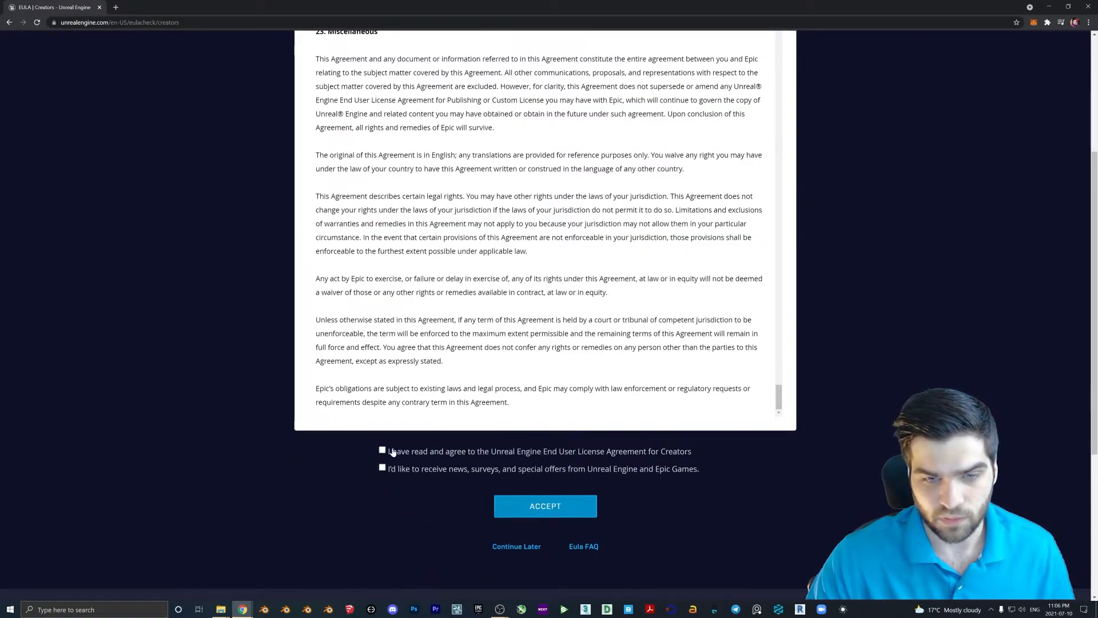
pyautogui.click(383, 450)
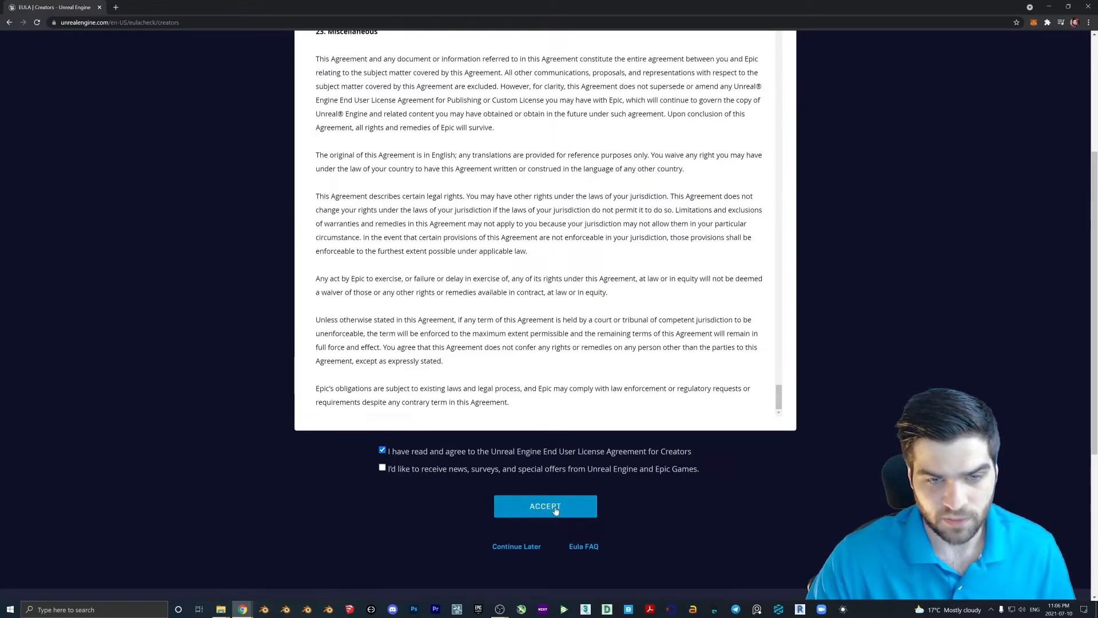
pyautogui.click(545, 505)
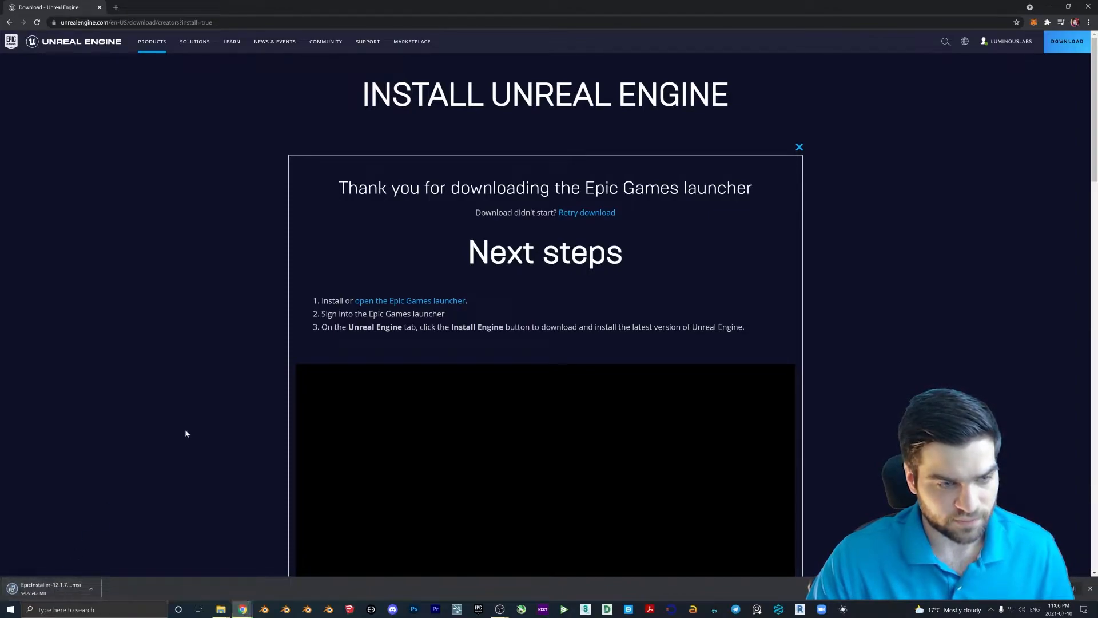
pyautogui.scroll(-3)
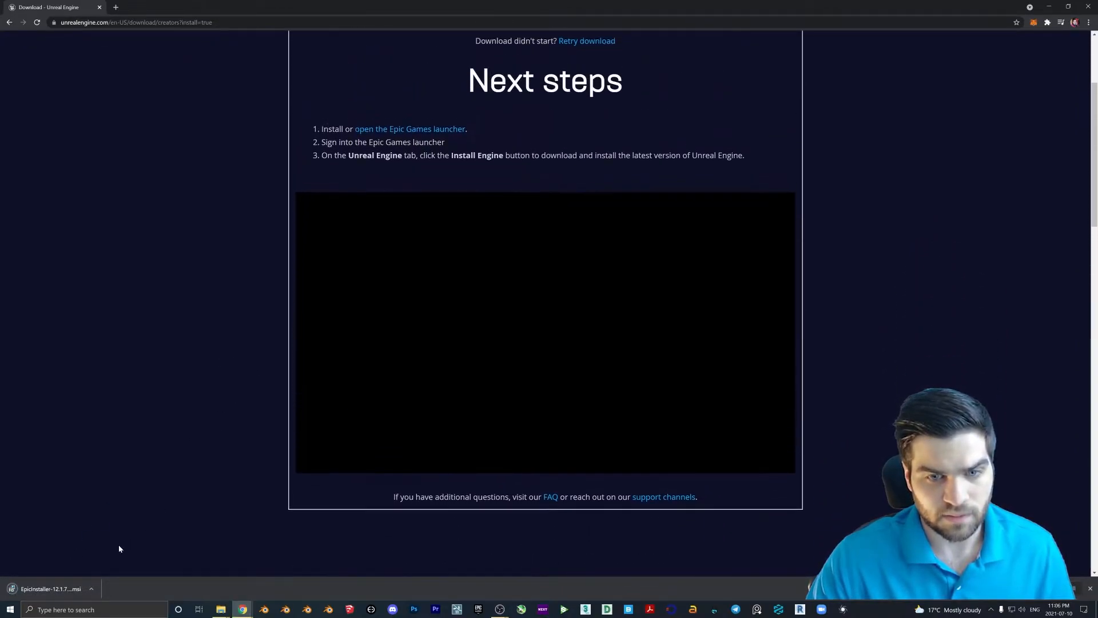
pyautogui.click(51, 588)
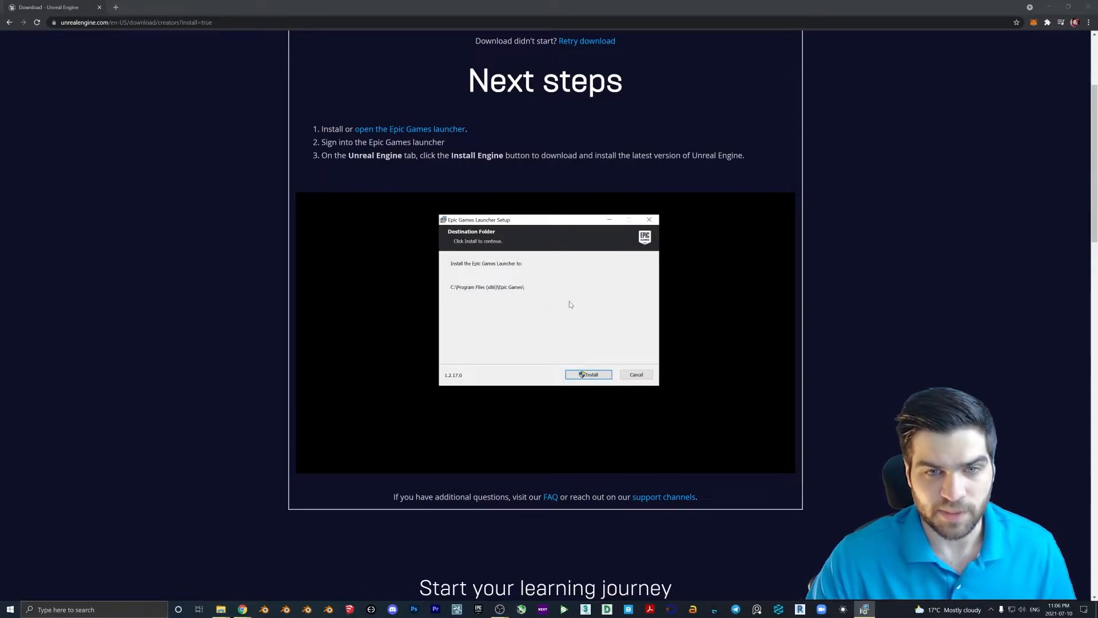
pyautogui.moveTo(537, 321)
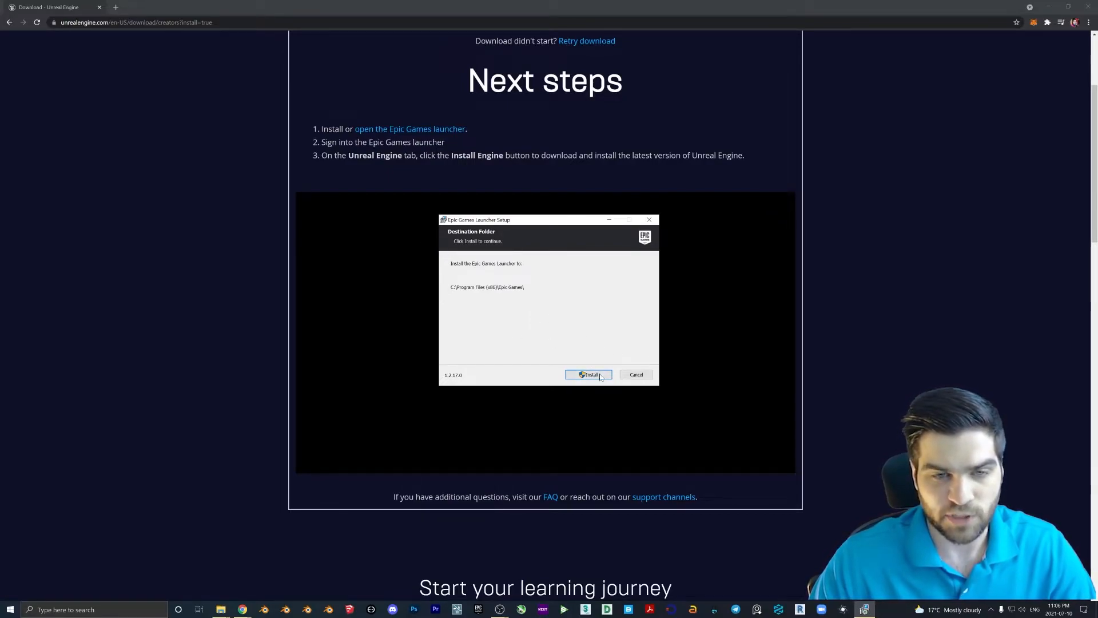
pyautogui.moveTo(664, 226)
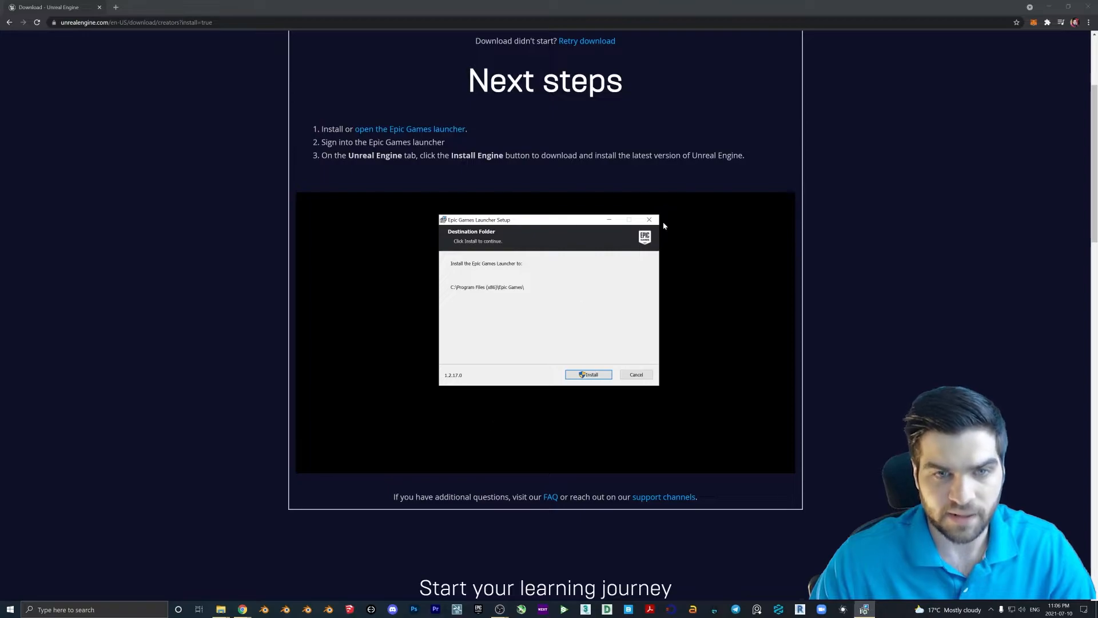
# - Finish the launcher setup and open the Epic Games Launcher from the taskbar
pyautogui.click(635, 375)
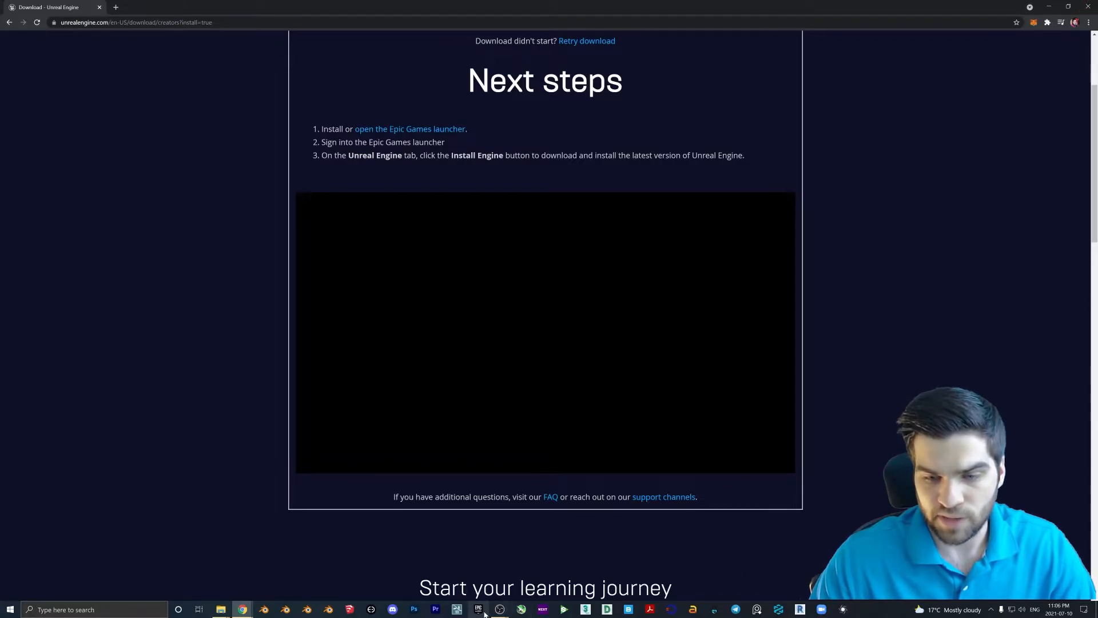
pyautogui.click(478, 609)
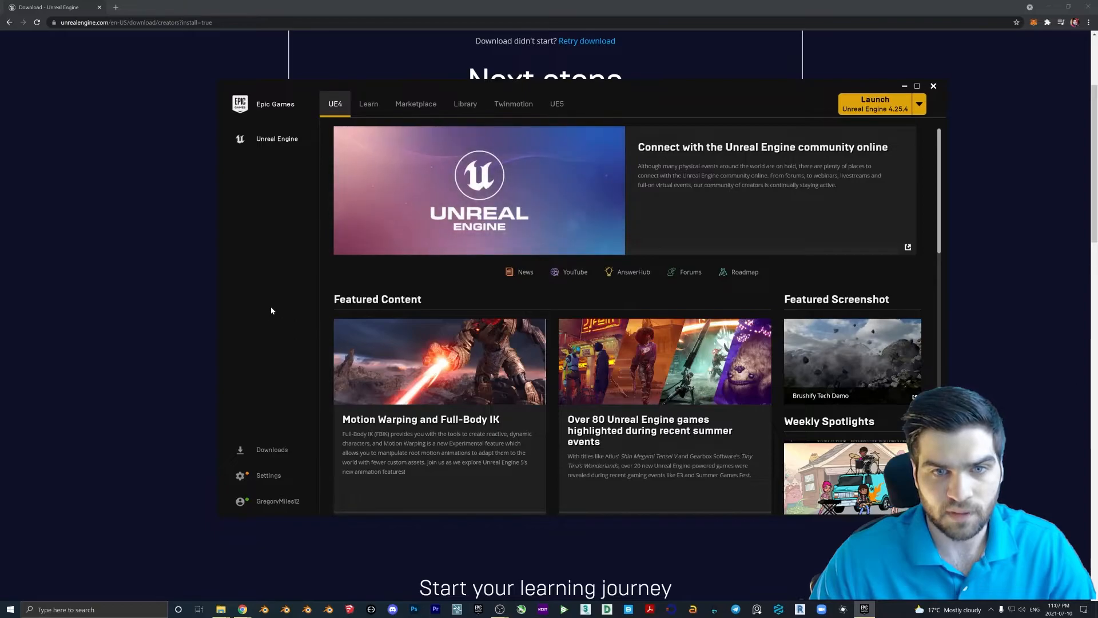
pyautogui.moveTo(290, 306)
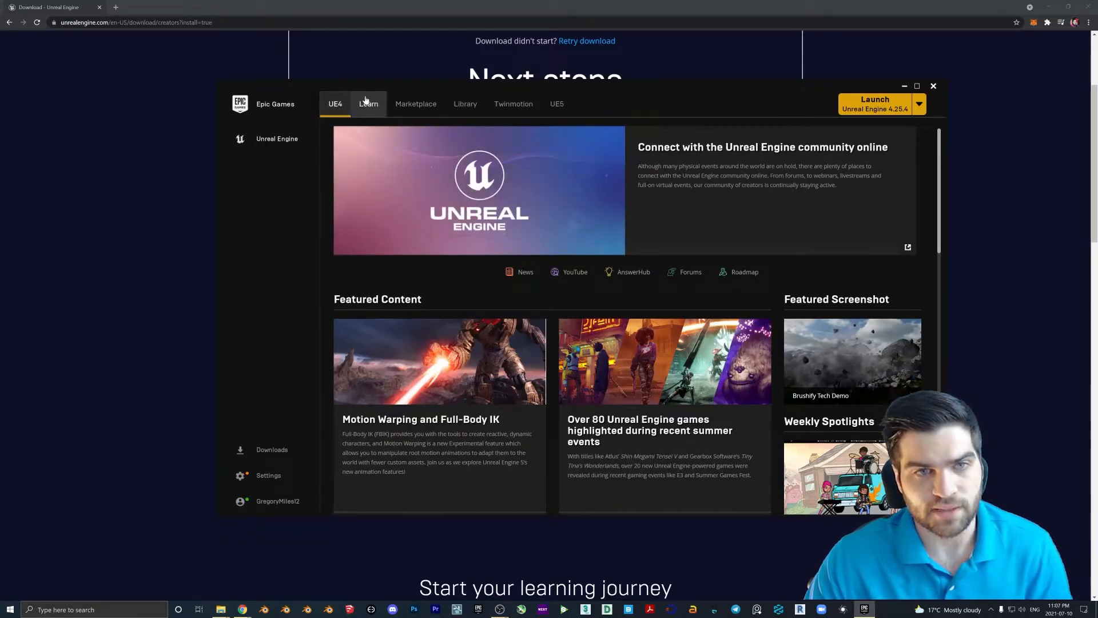
pyautogui.moveTo(466, 104)
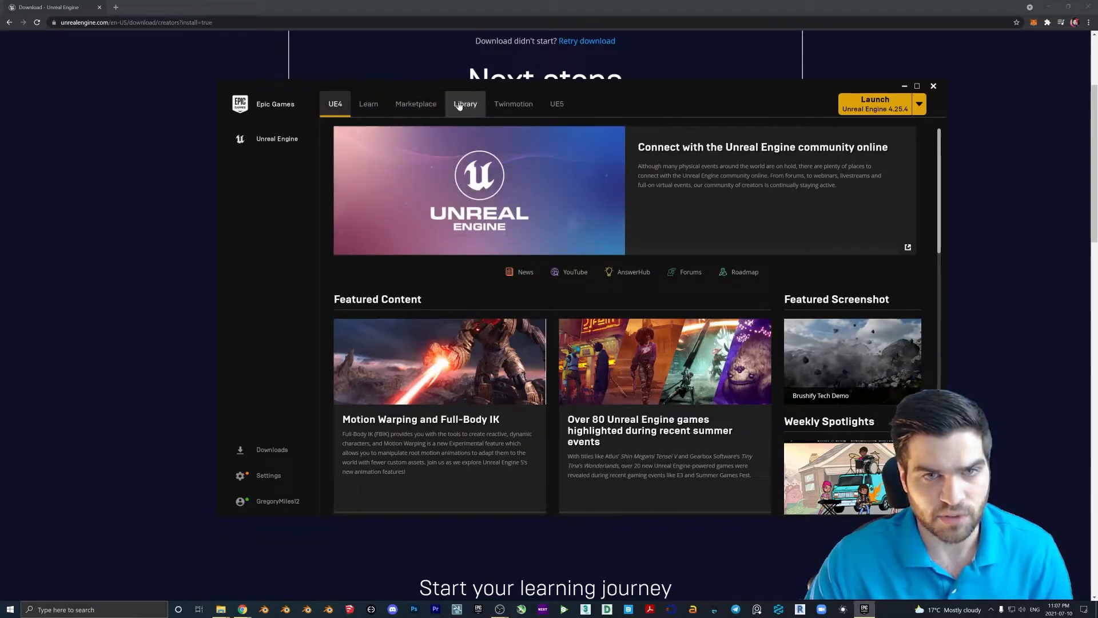
# - Switch to the UE5 tab to see the Unreal Engine 5 Early Access page
pyautogui.click(557, 103)
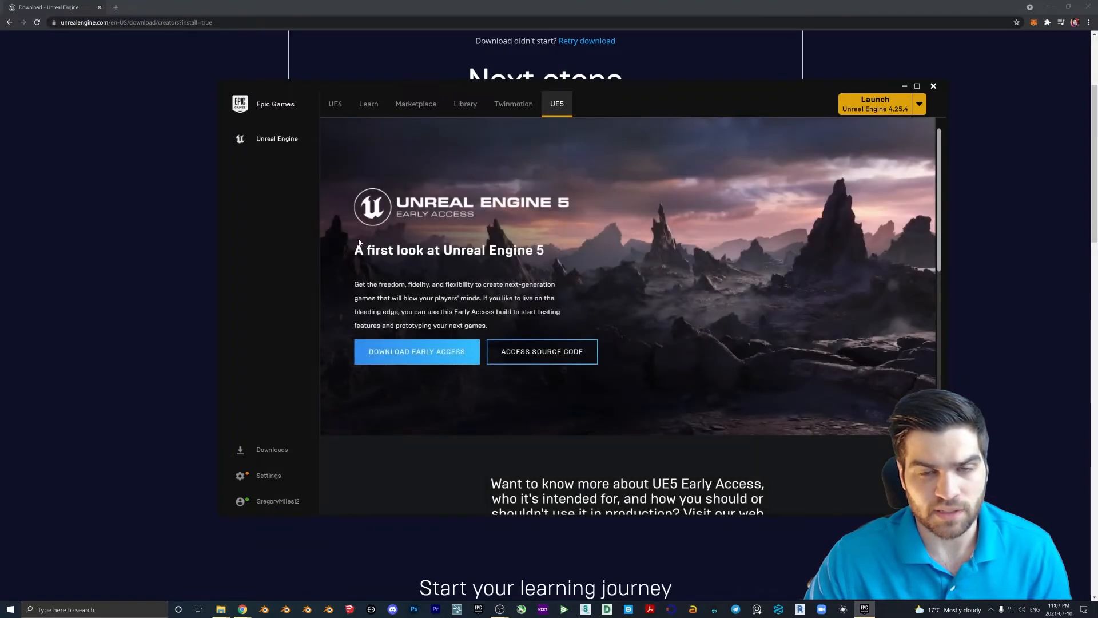
pyautogui.moveTo(450, 222)
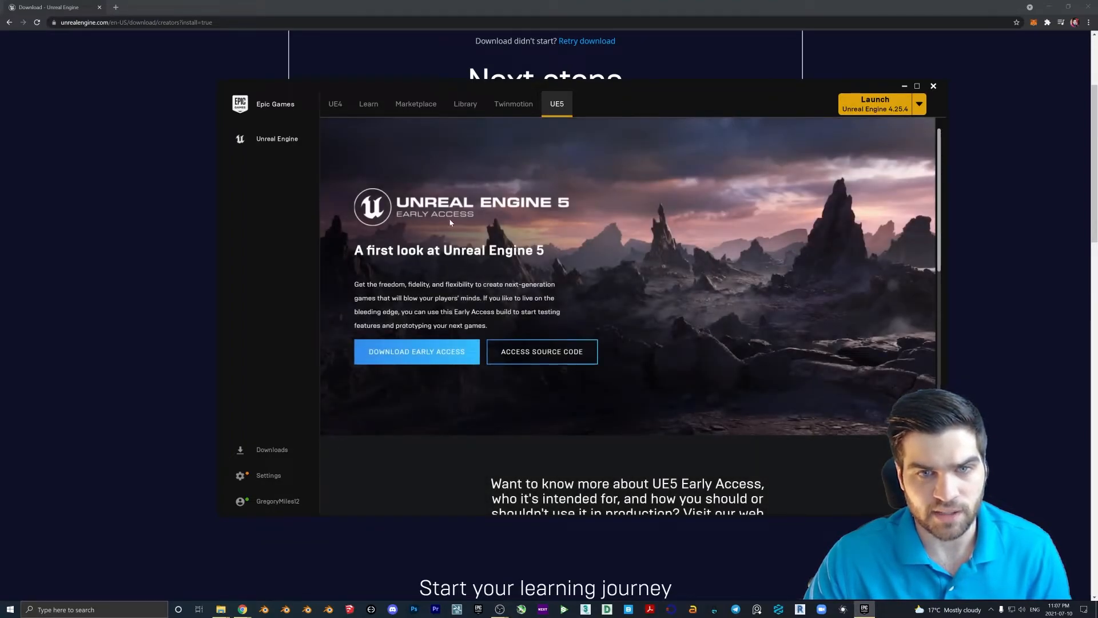
pyautogui.moveTo(549, 272)
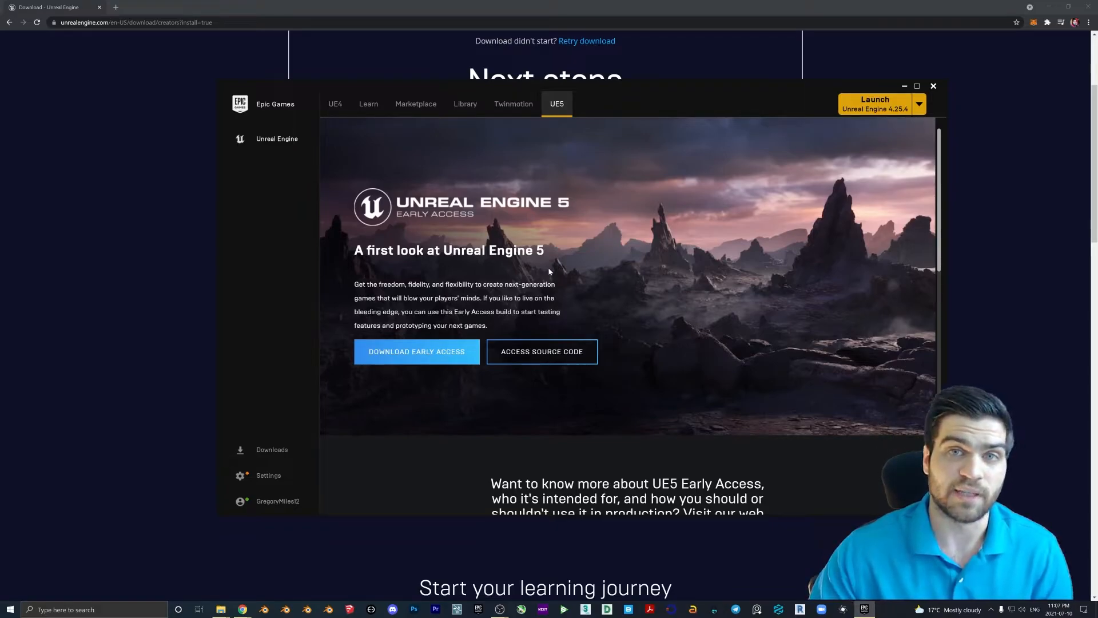
pyautogui.moveTo(606, 241)
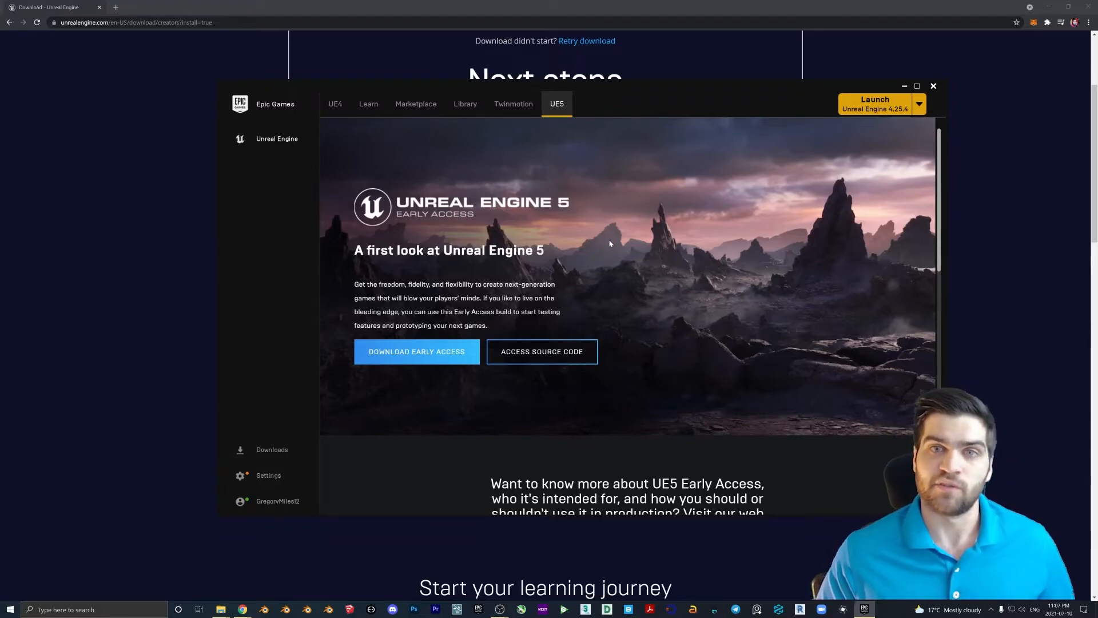
# - Visit Marketplace, then Library listing engine versions 4.26.2, 4.25.4 and 5.0.0
pyautogui.click(416, 104)
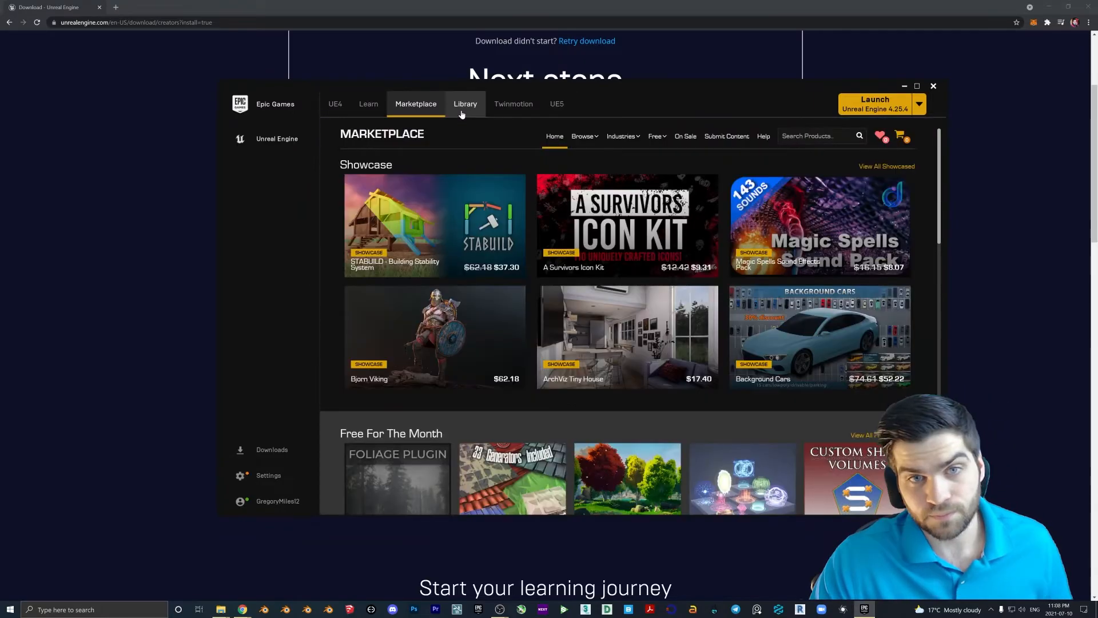
pyautogui.click(465, 104)
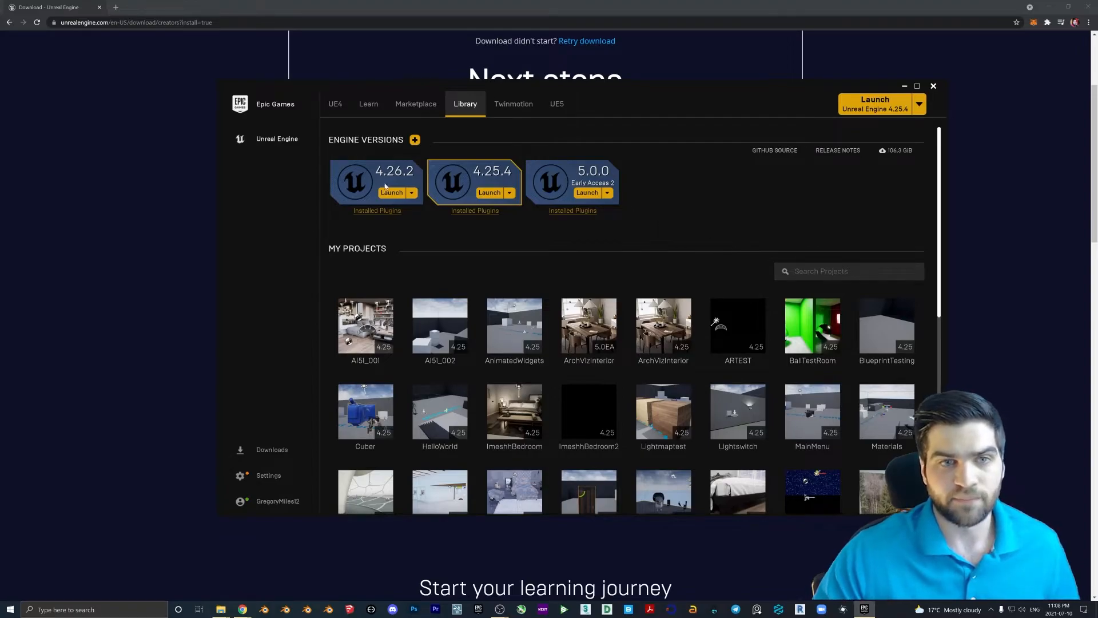
pyautogui.moveTo(631, 203)
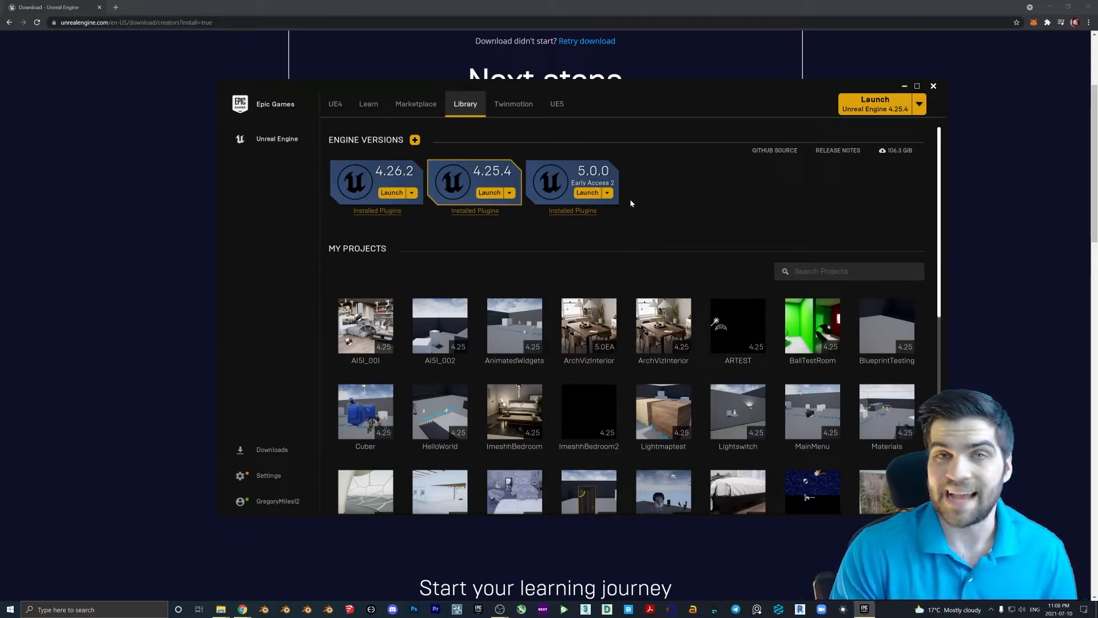
pyautogui.moveTo(665, 182)
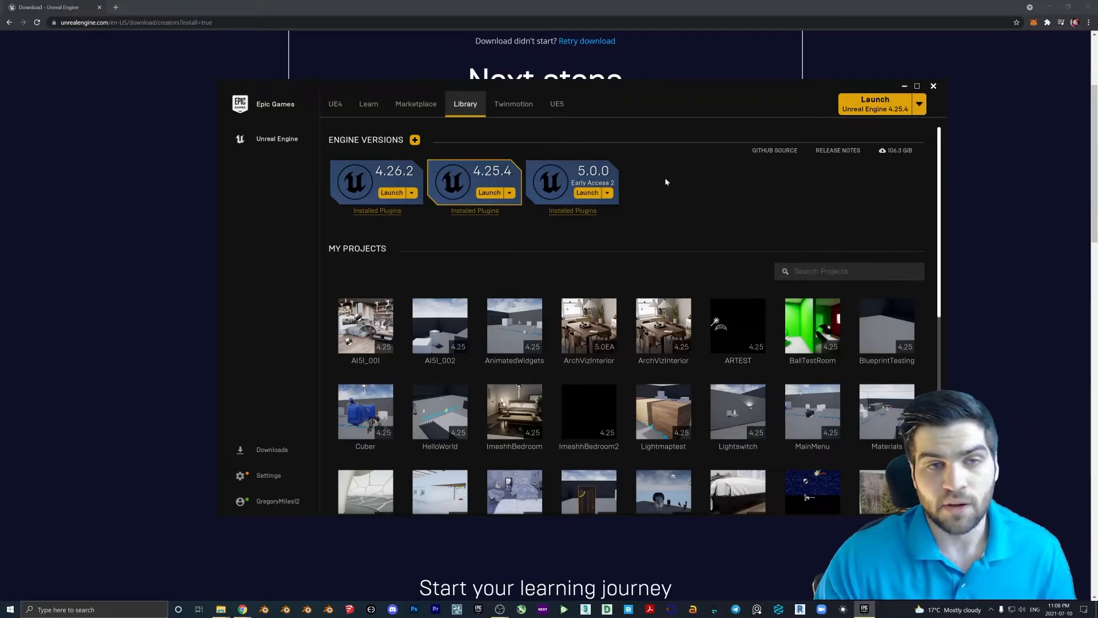
pyautogui.moveTo(415, 140)
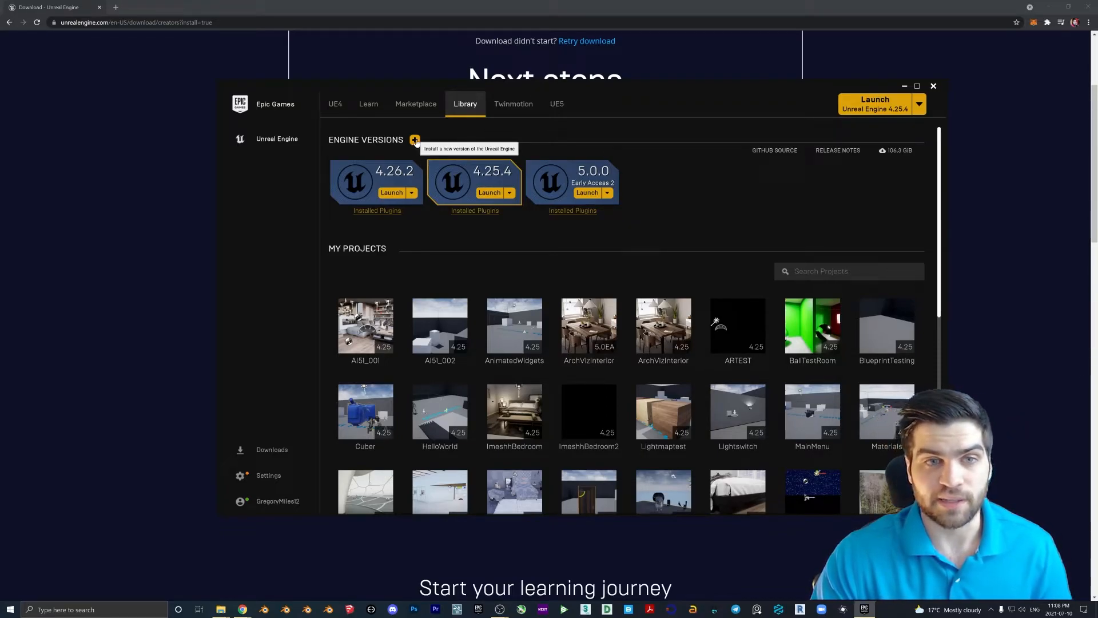
# - Add a new engine version slot and open its version list at 4.24.3
pyautogui.click(415, 140)
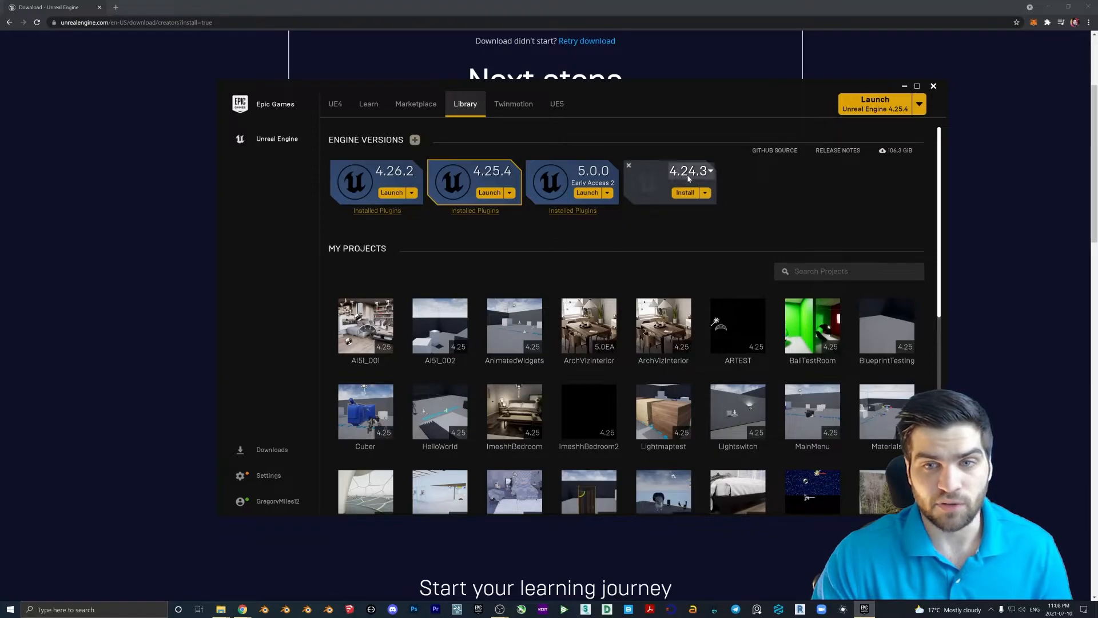
pyautogui.click(709, 171)
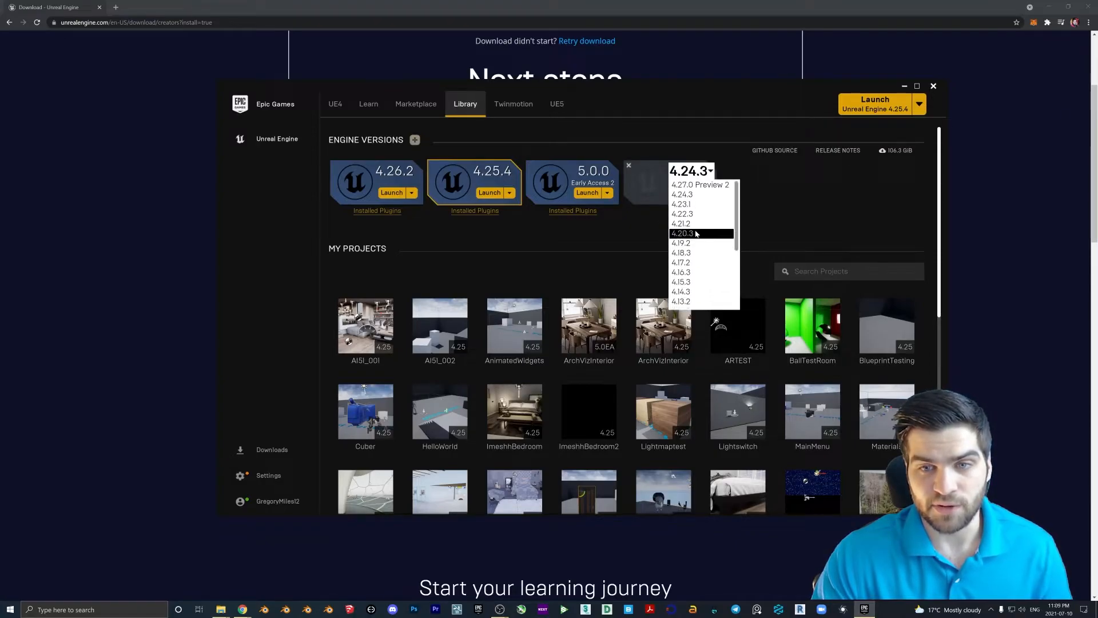
pyautogui.moveTo(697, 225)
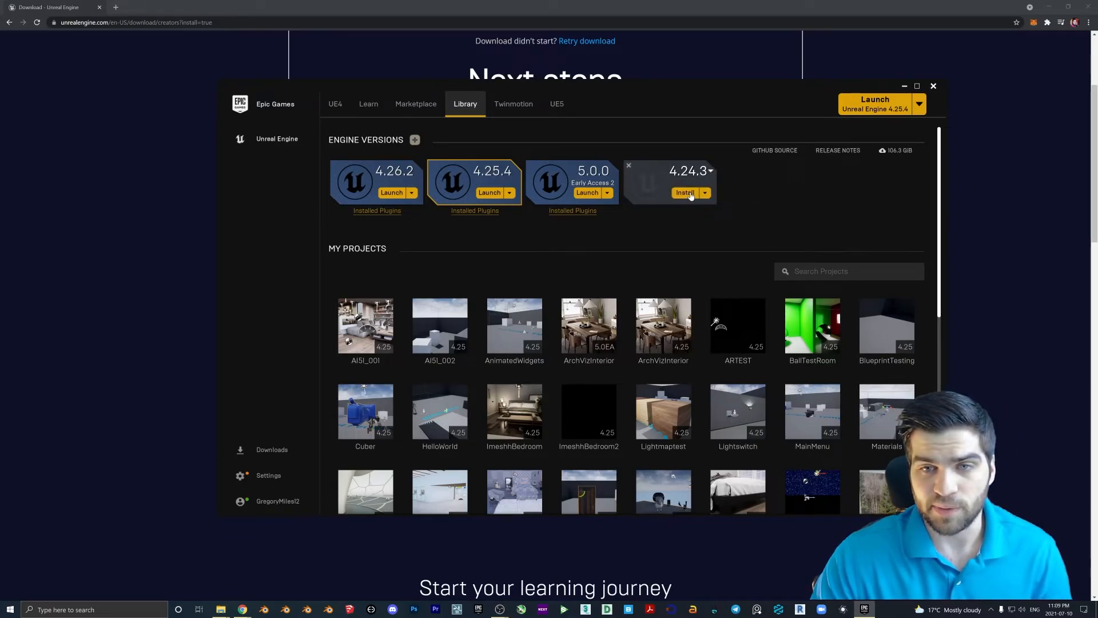
pyautogui.click(686, 192)
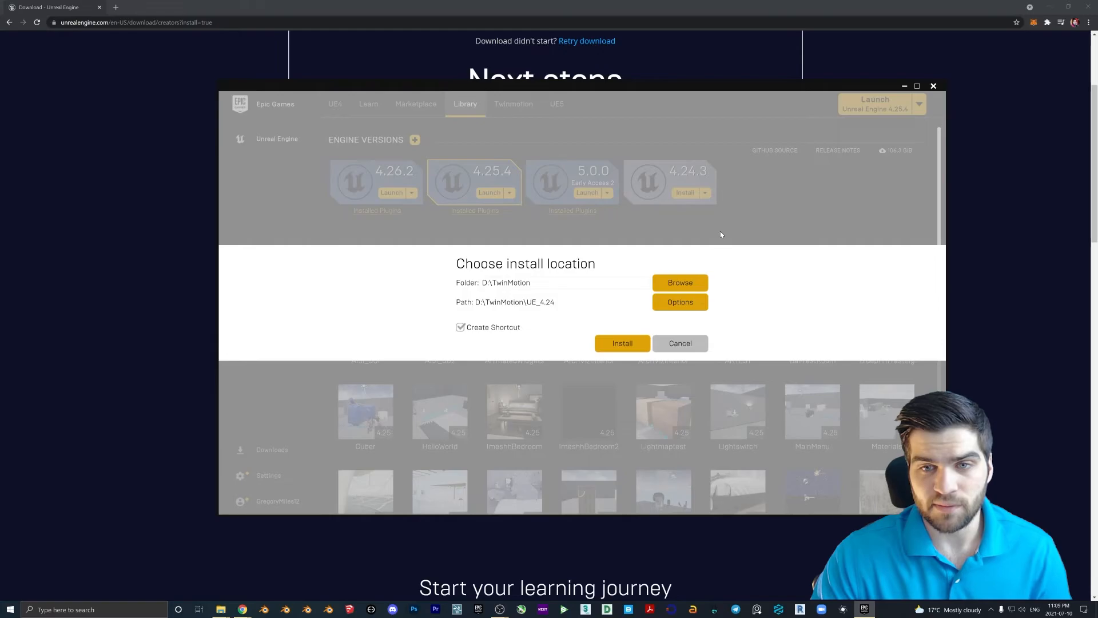
pyautogui.moveTo(774, 343)
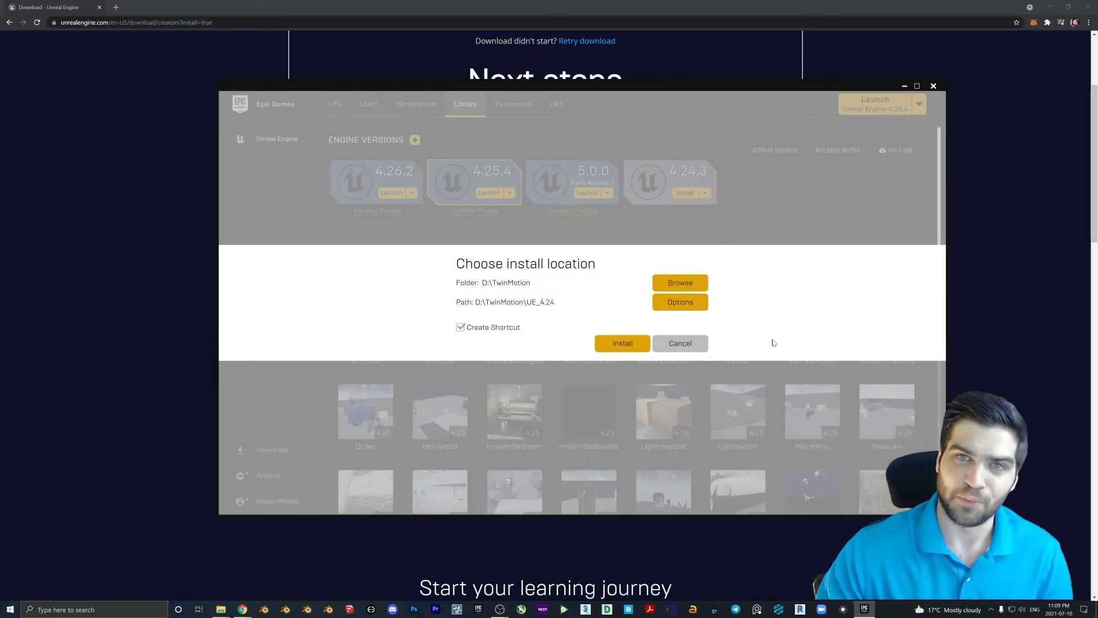
pyautogui.click(679, 343)
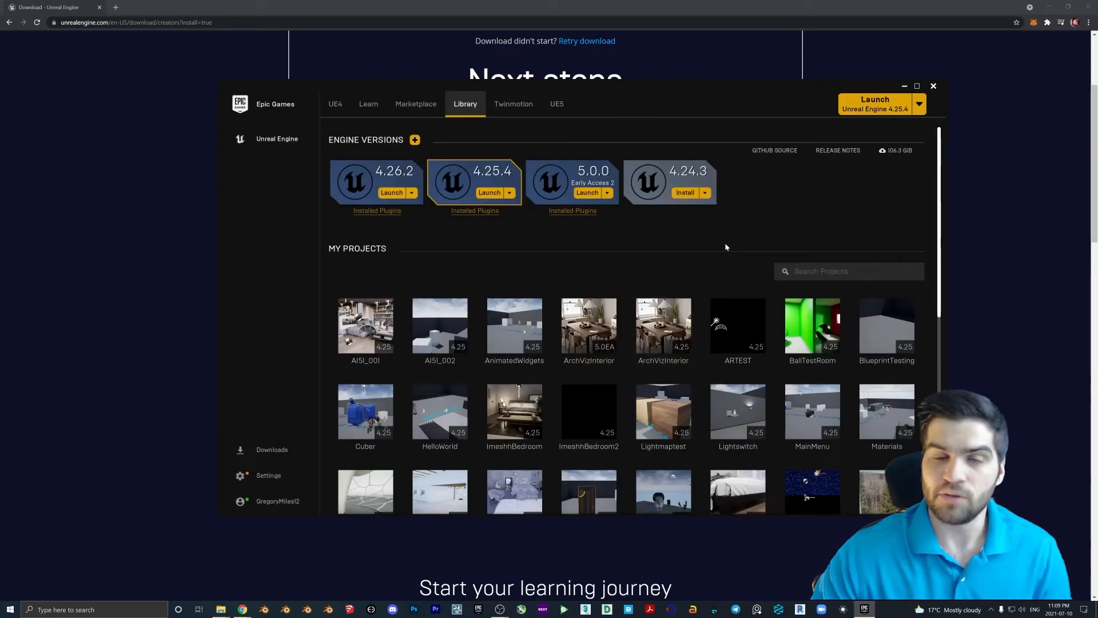